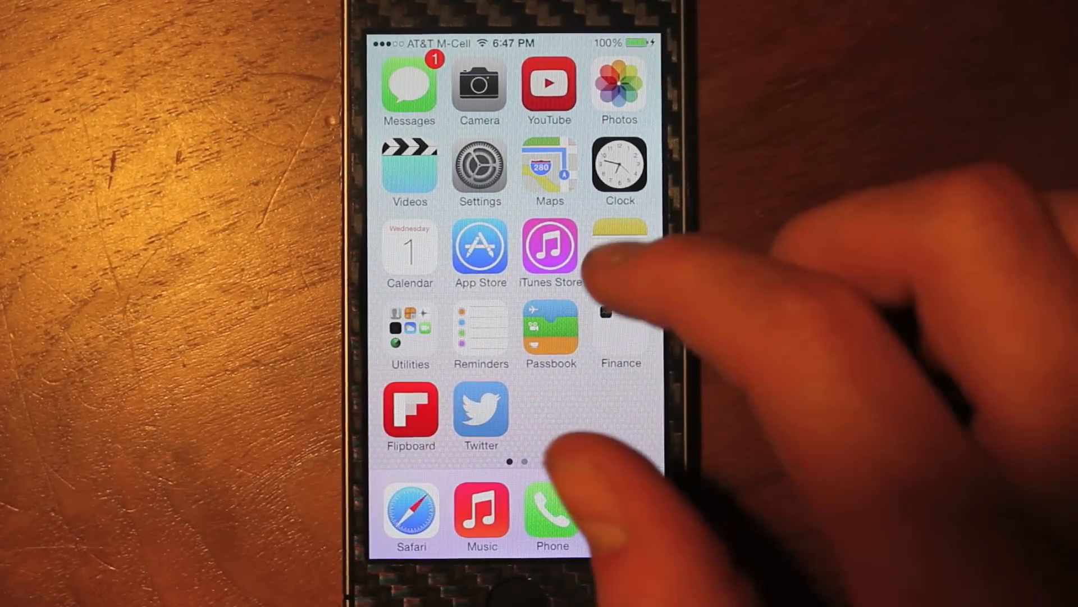
Step: Swipe to the home page with Cydia and launch it to the Changes list
scroll("left", 3)
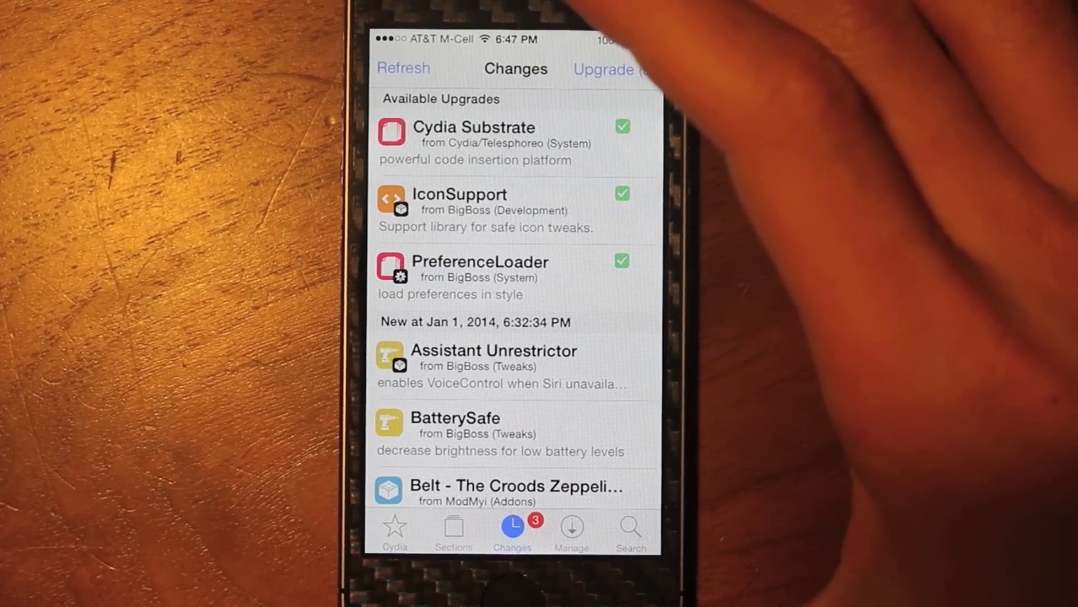
left_click(396, 529)
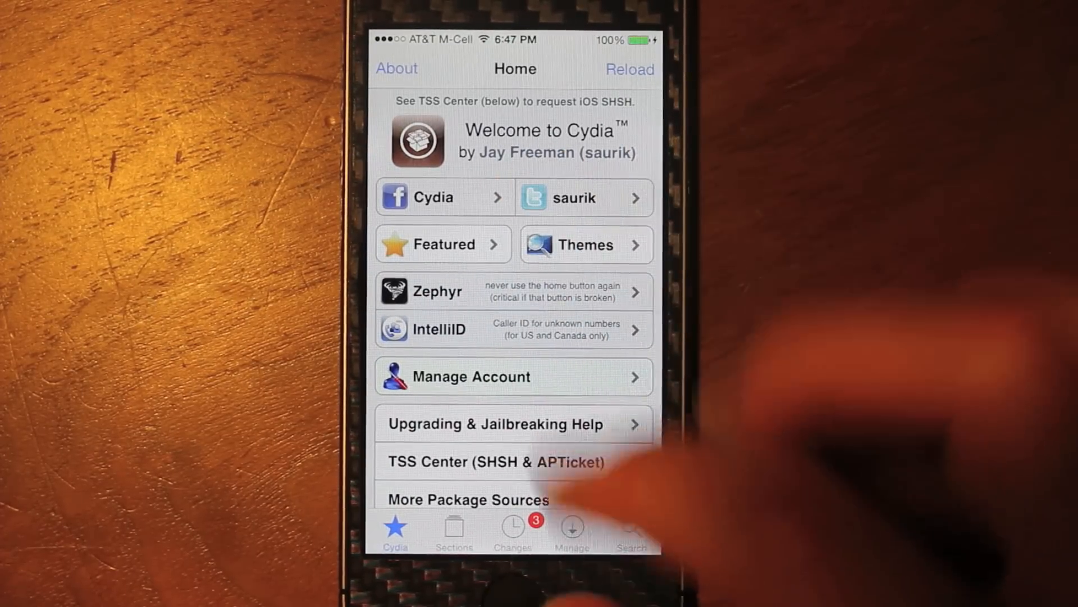
left_click(514, 529)
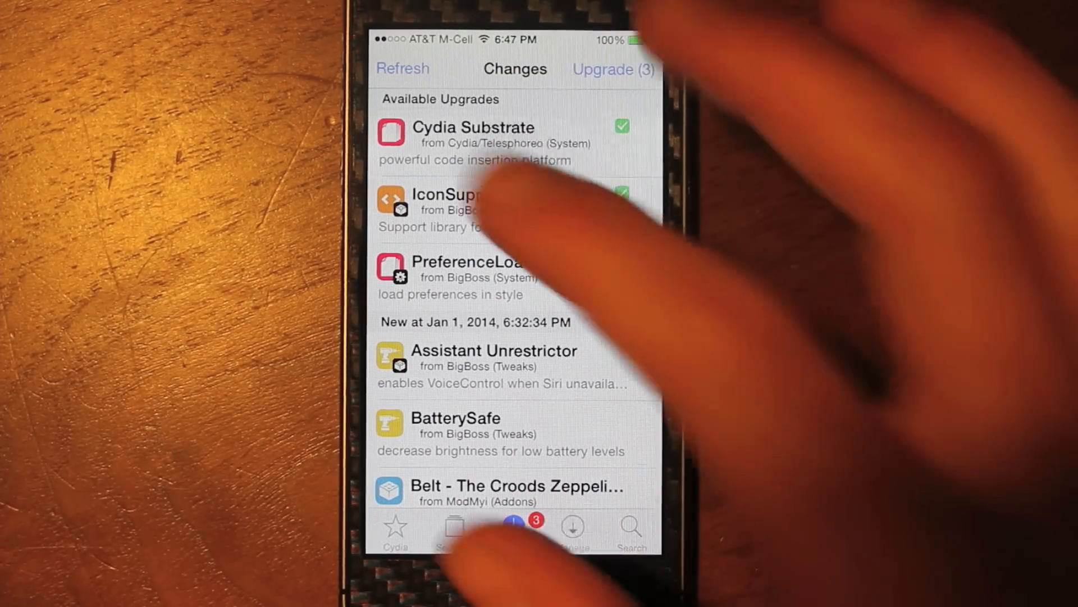
Step: Read through Cydia Substrate's package details, then view IconSupport's description
left_click(473, 138)
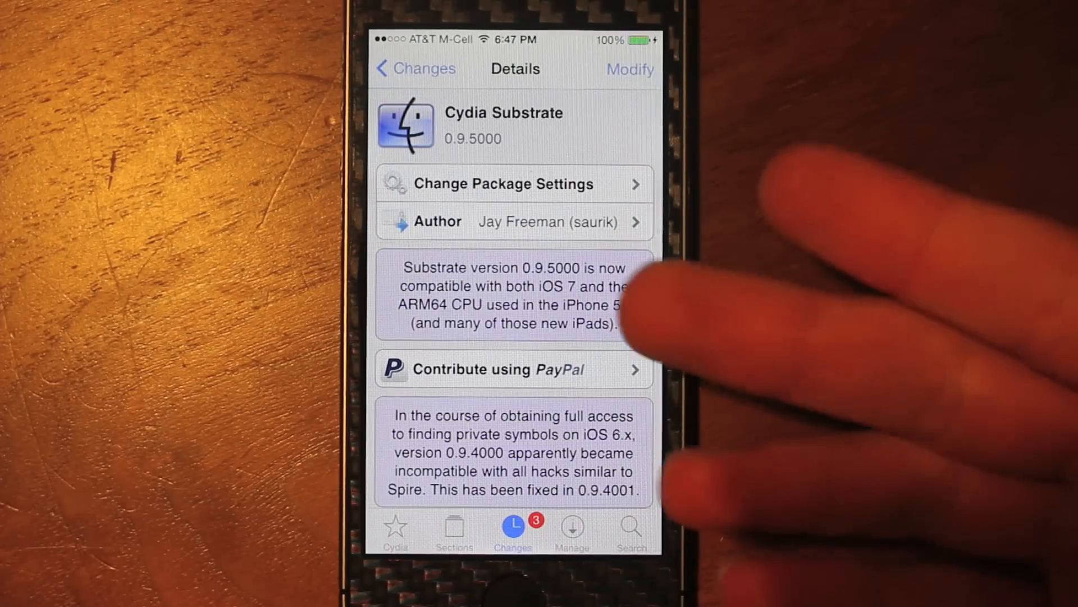
mouse_move(688, 310)
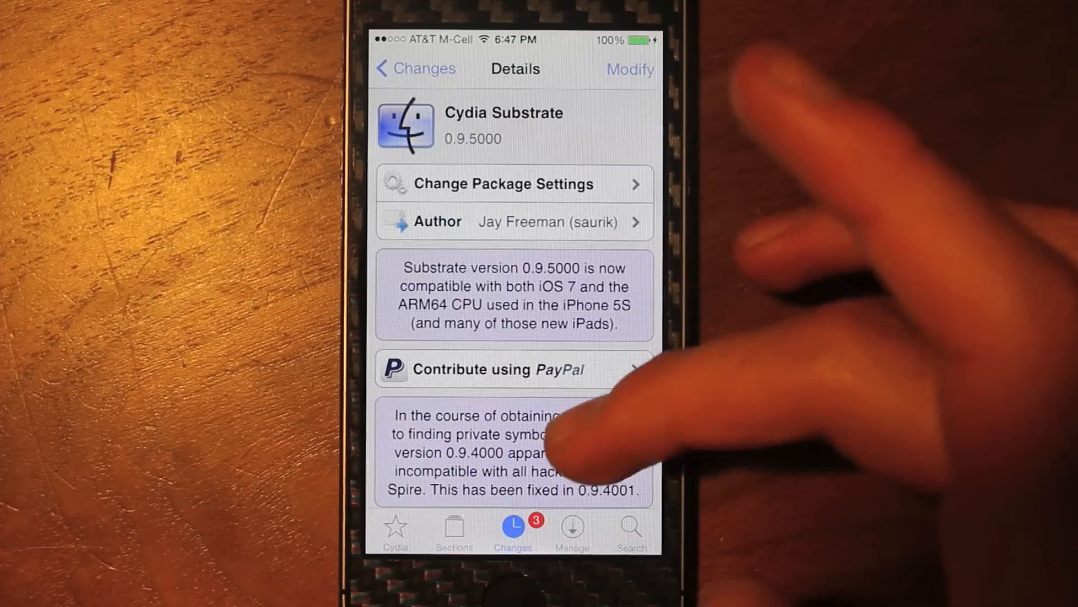
scroll("down", 3)
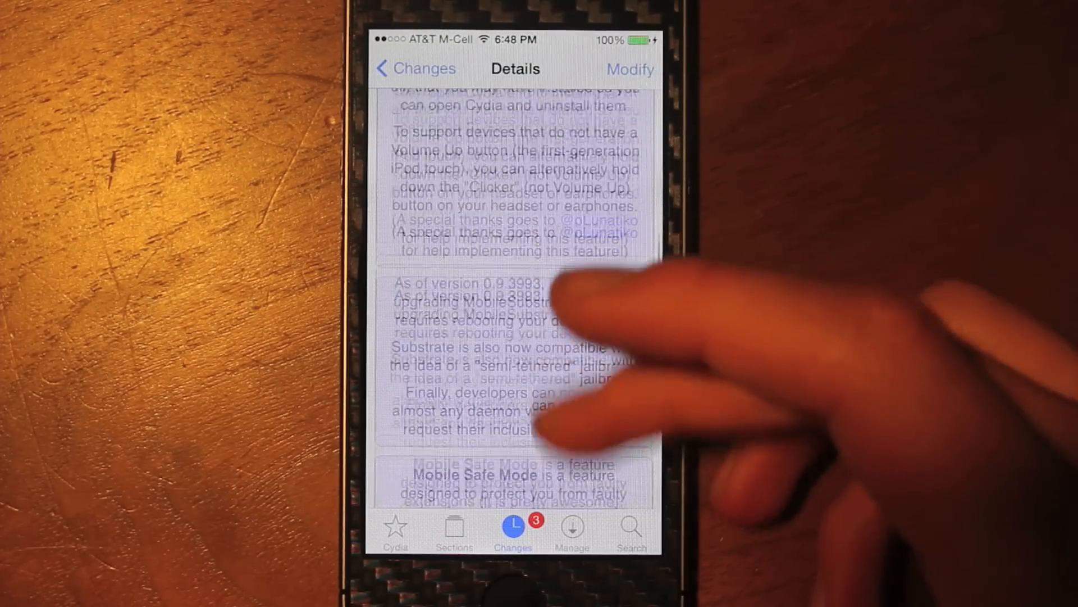
scroll("up", 3)
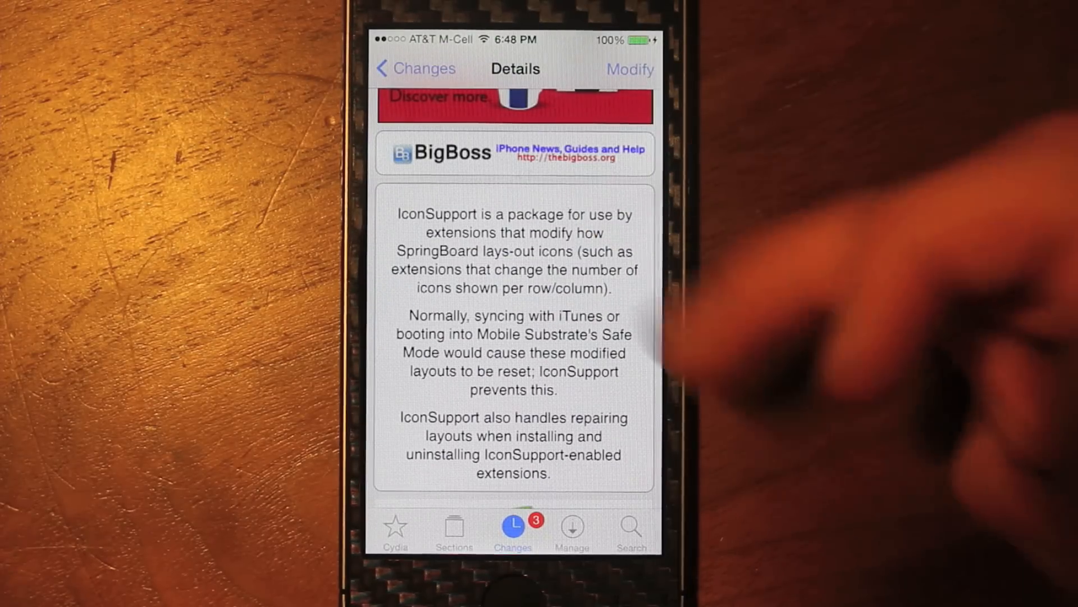
Step: Return to Changes and install all three available upgrades, letting the device respring
left_click(416, 69)
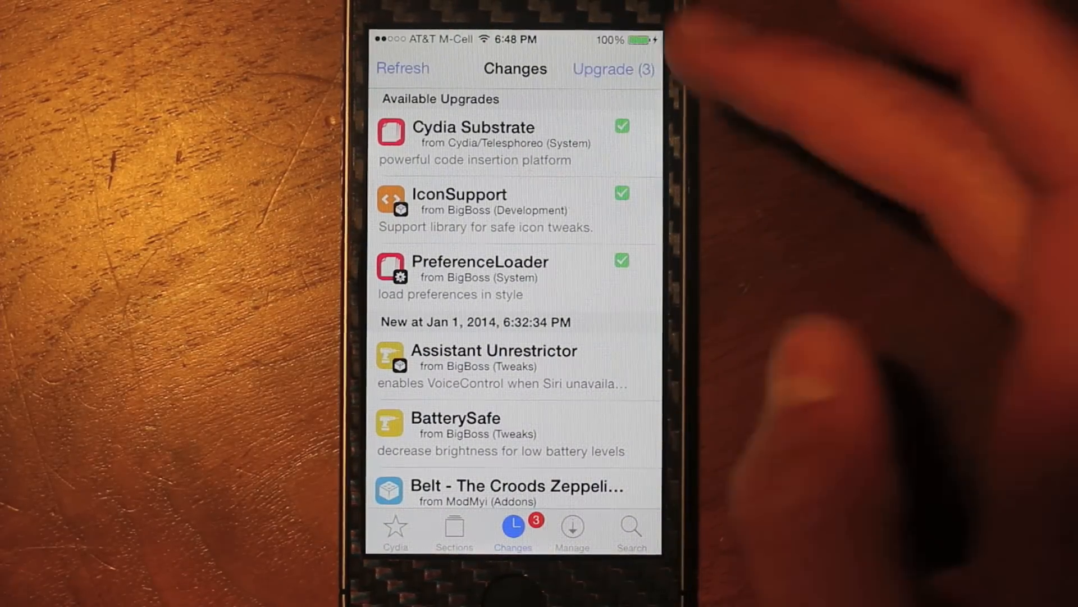
left_click(613, 68)
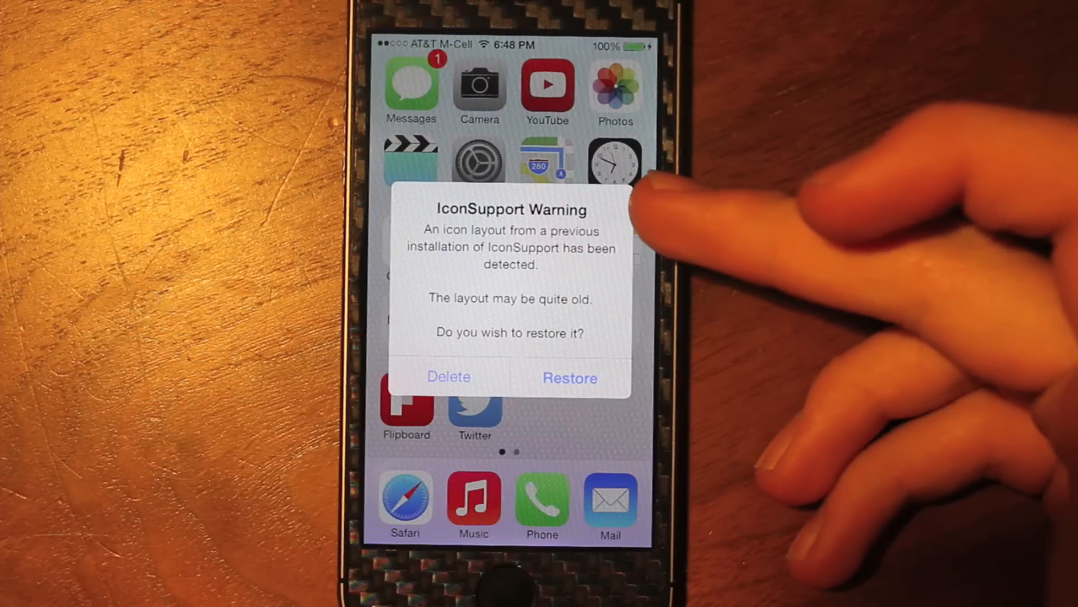
Step: Restore the previous IconSupport icon layout, dismiss the notice, and swipe to the second home page
left_click(569, 378)
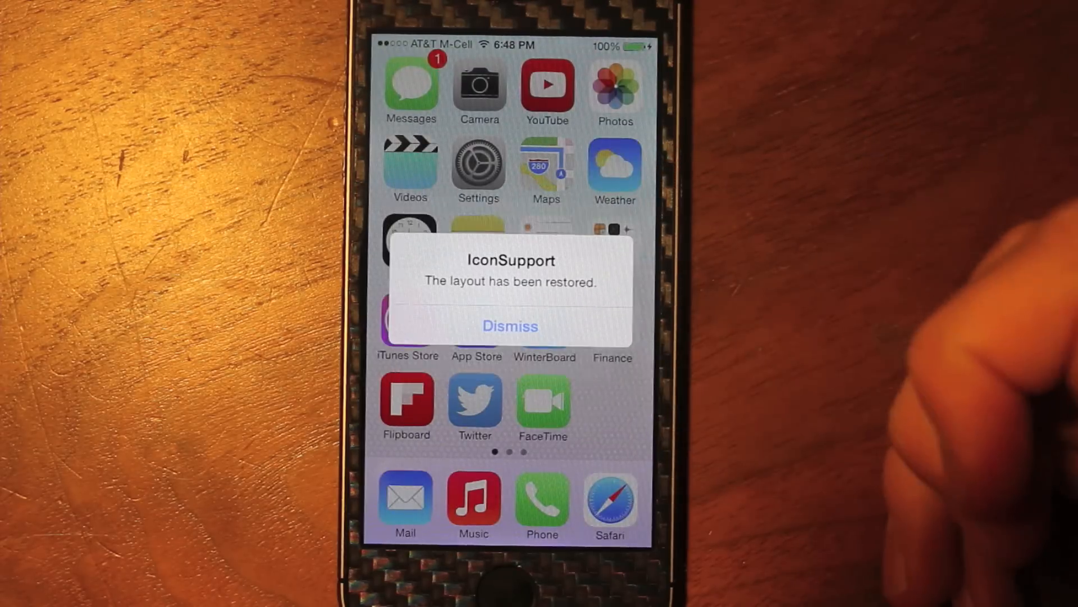
left_click(510, 326)
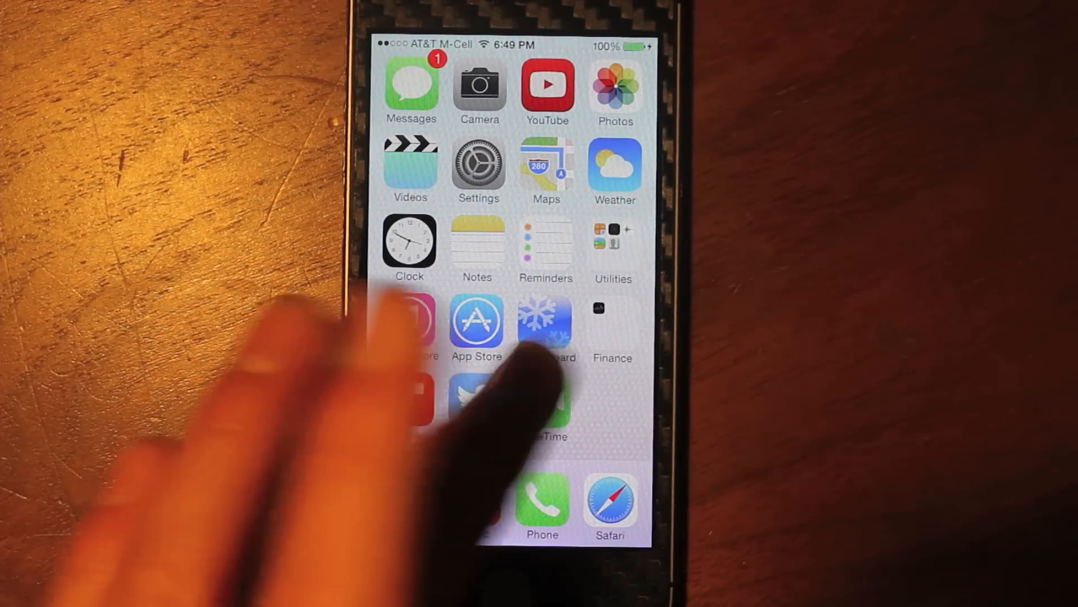
scroll("left", 3)
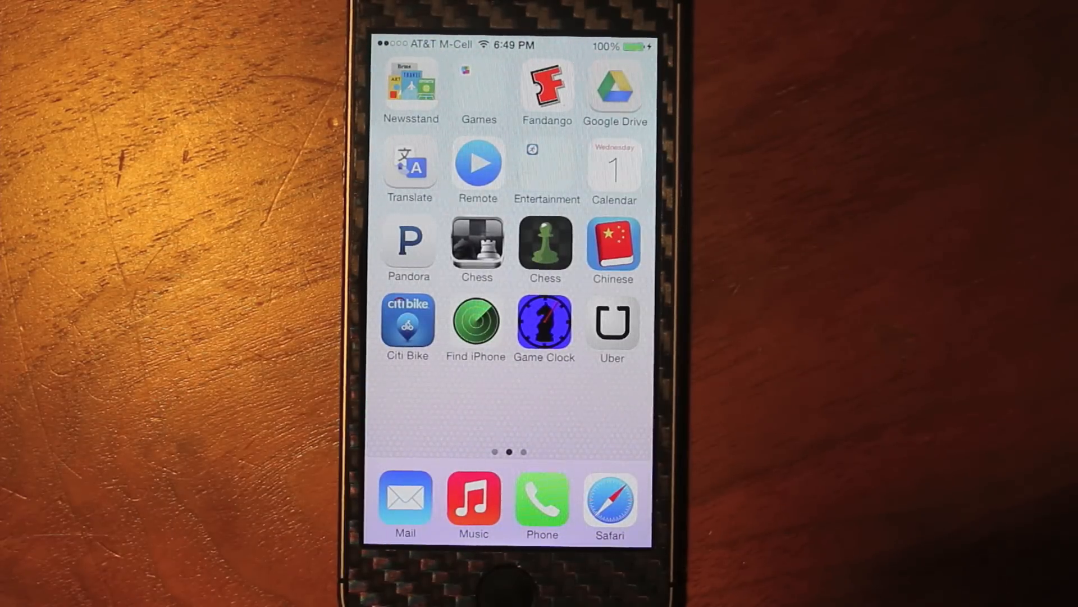